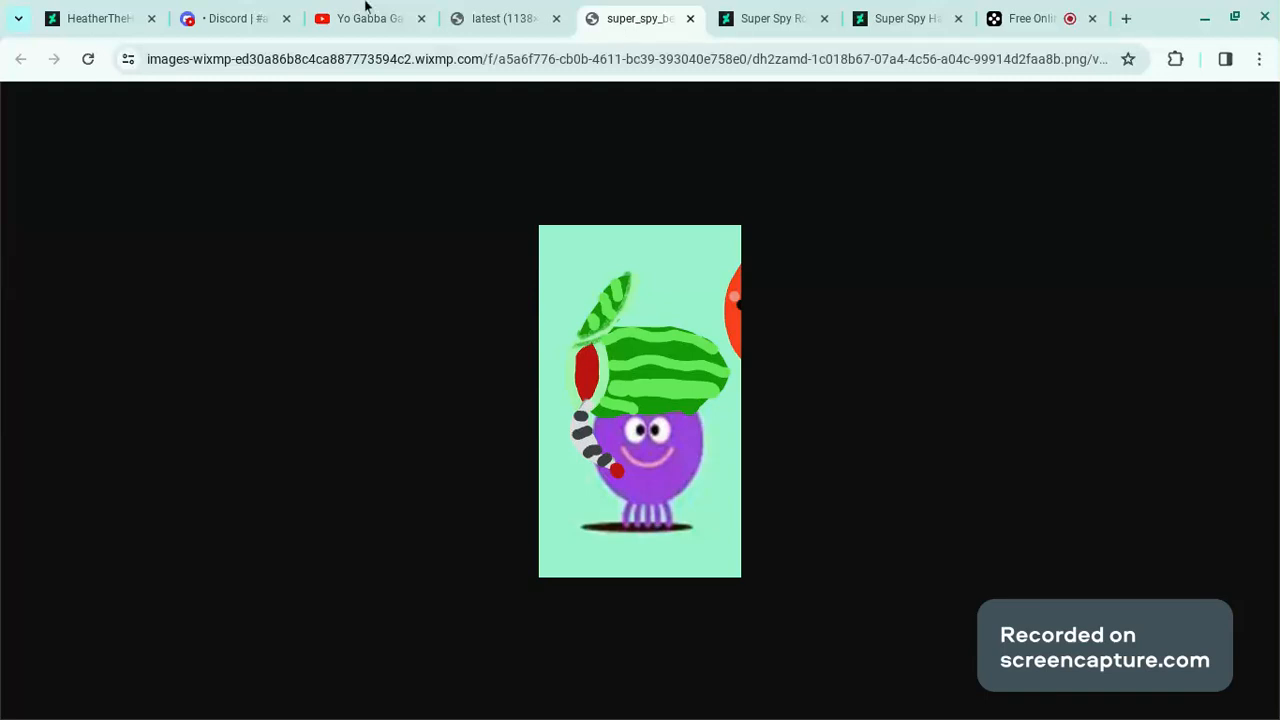
mouse_move(360, 18)
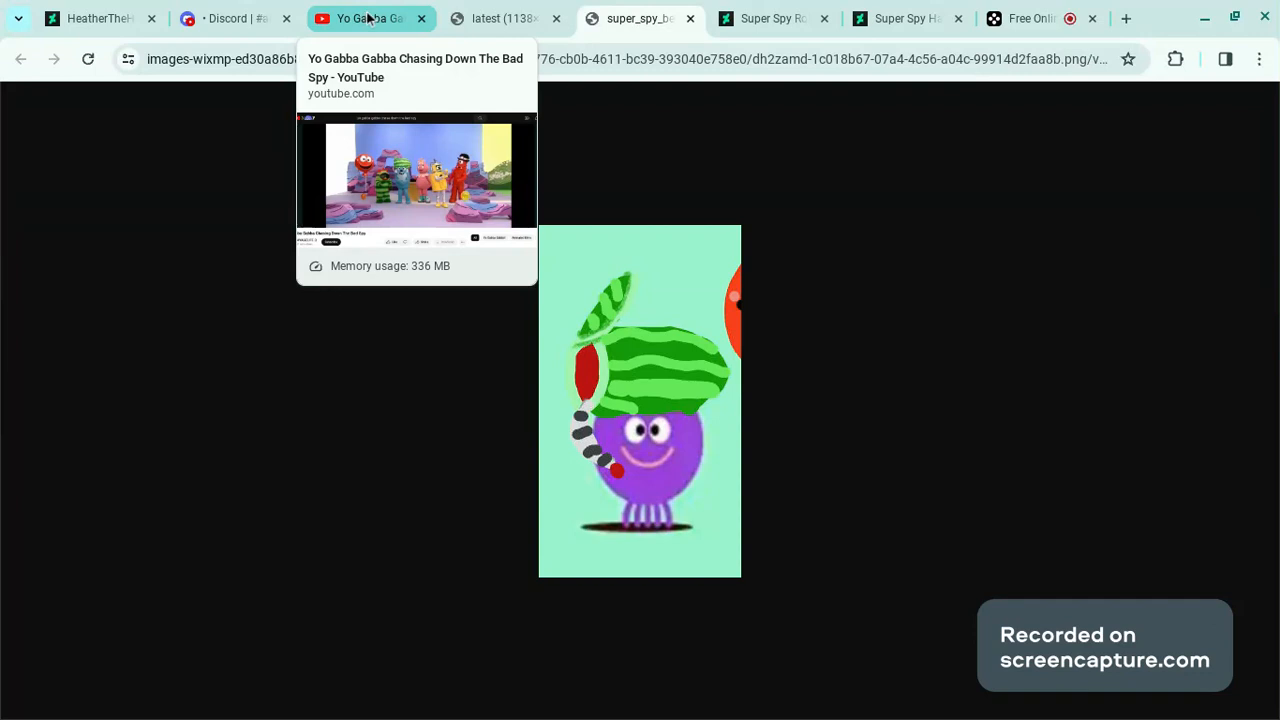
mouse_move(600, 432)
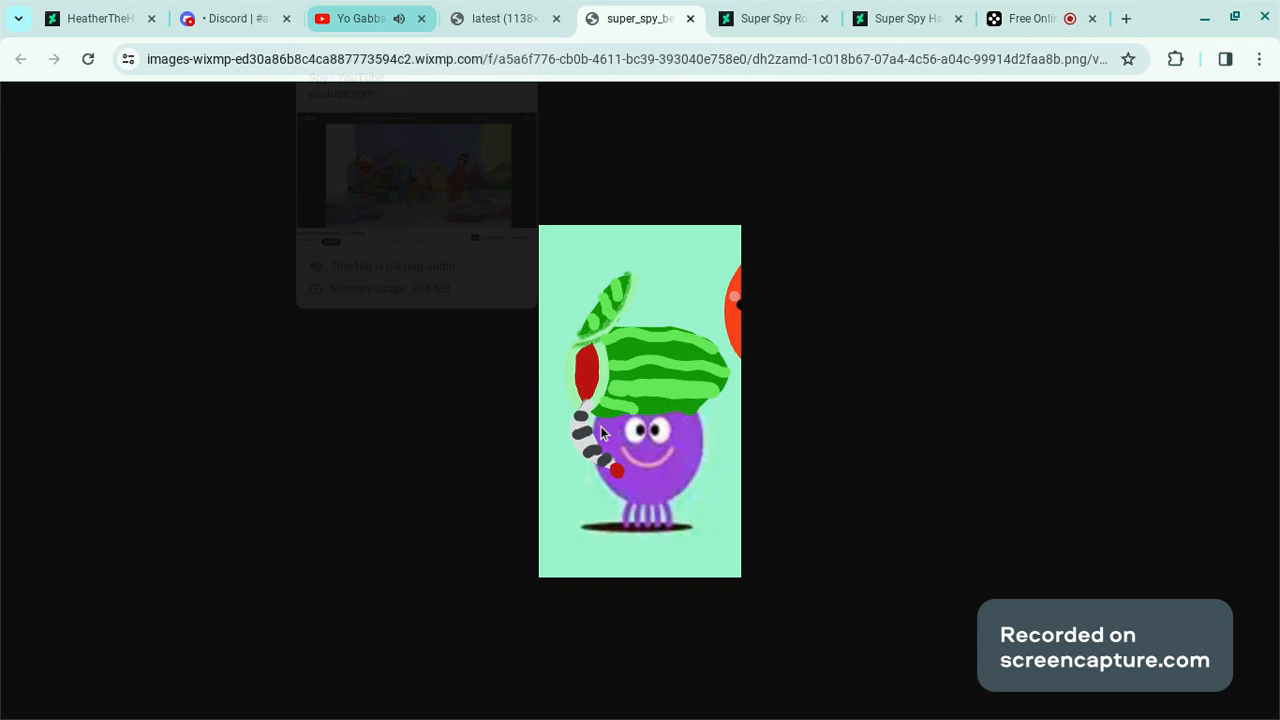
mouse_move(772, 18)
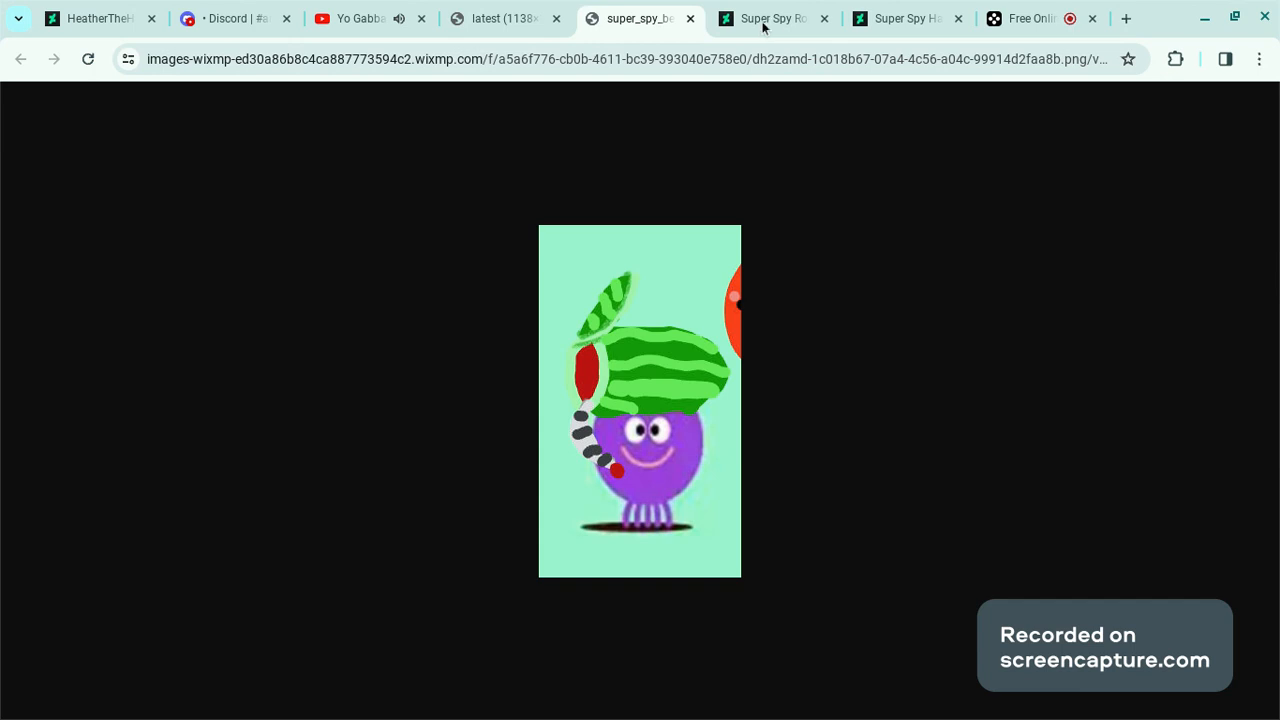
mouse_move(770, 18)
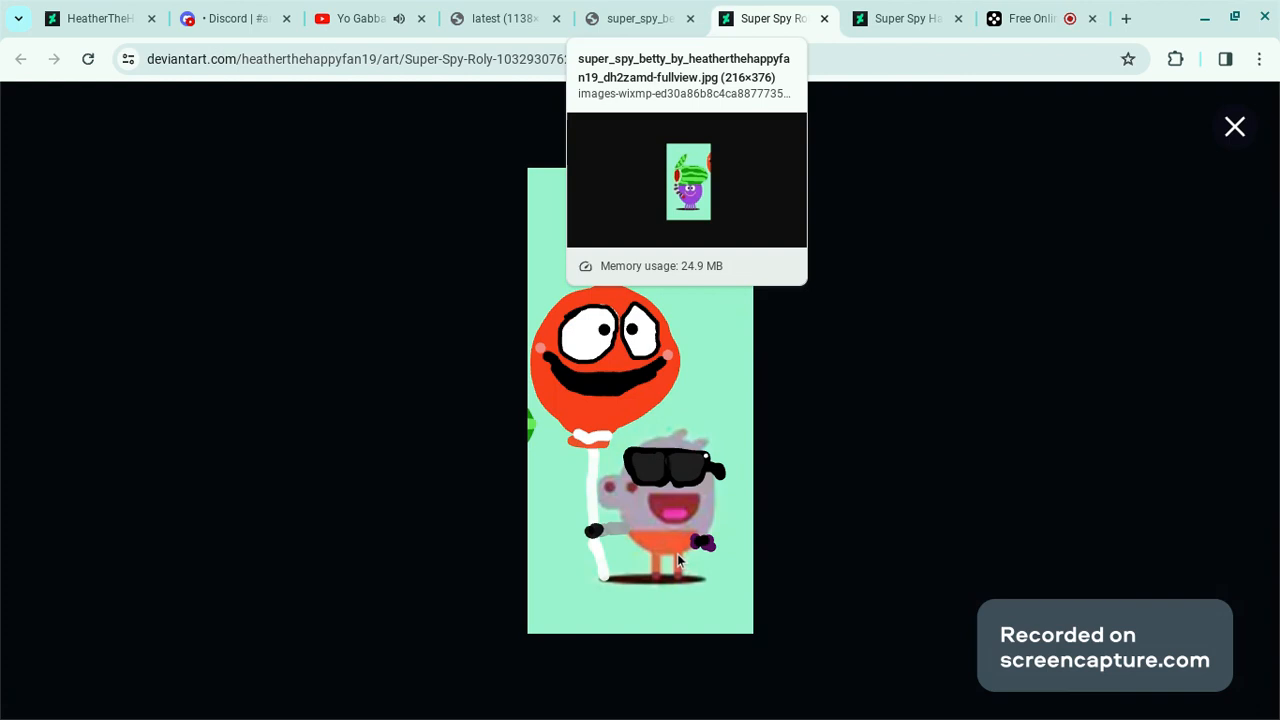
mouse_move(768, 136)
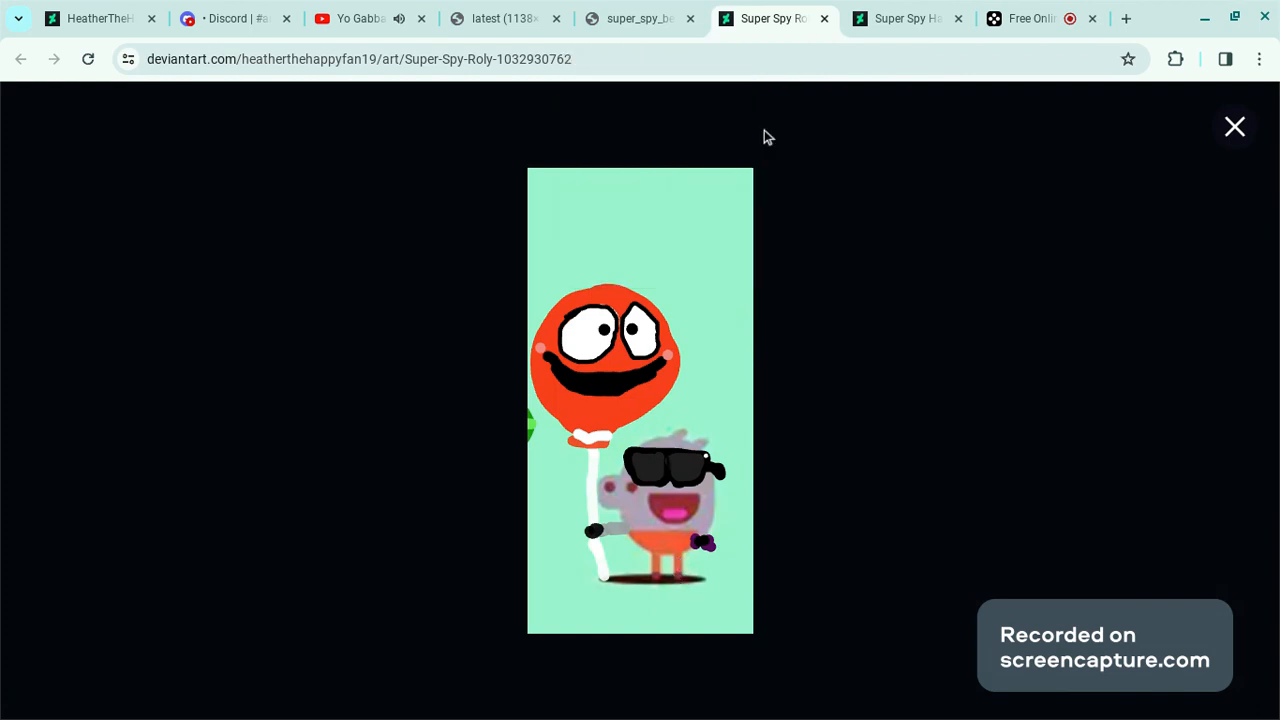
mouse_move(504, 18)
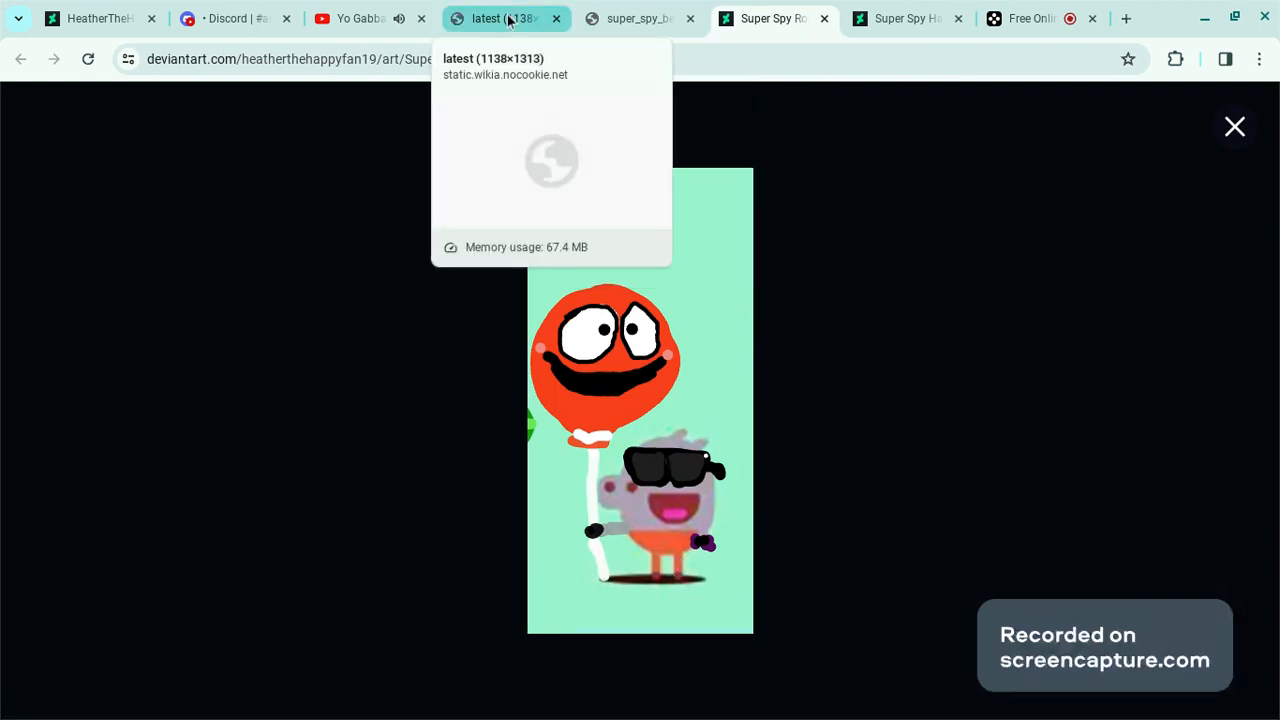
Return to the wixmp full-size image of the purple watermelon-hat character.
click(636, 18)
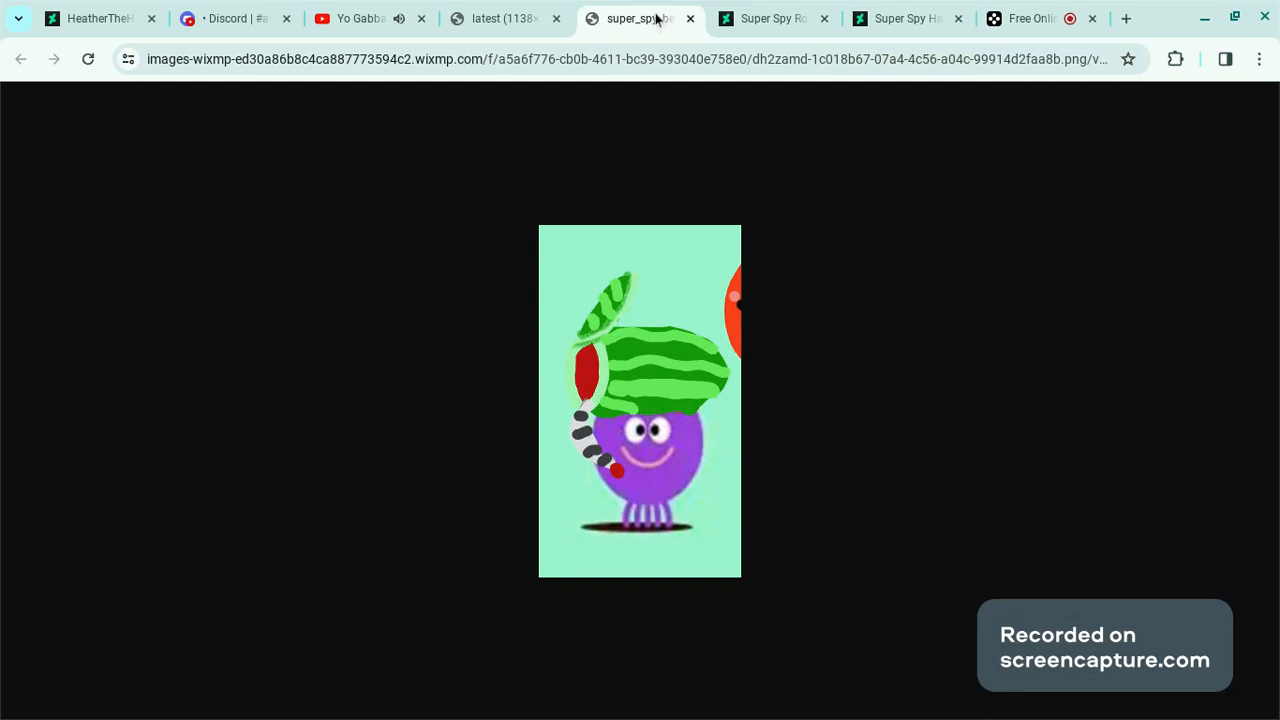
click(770, 18)
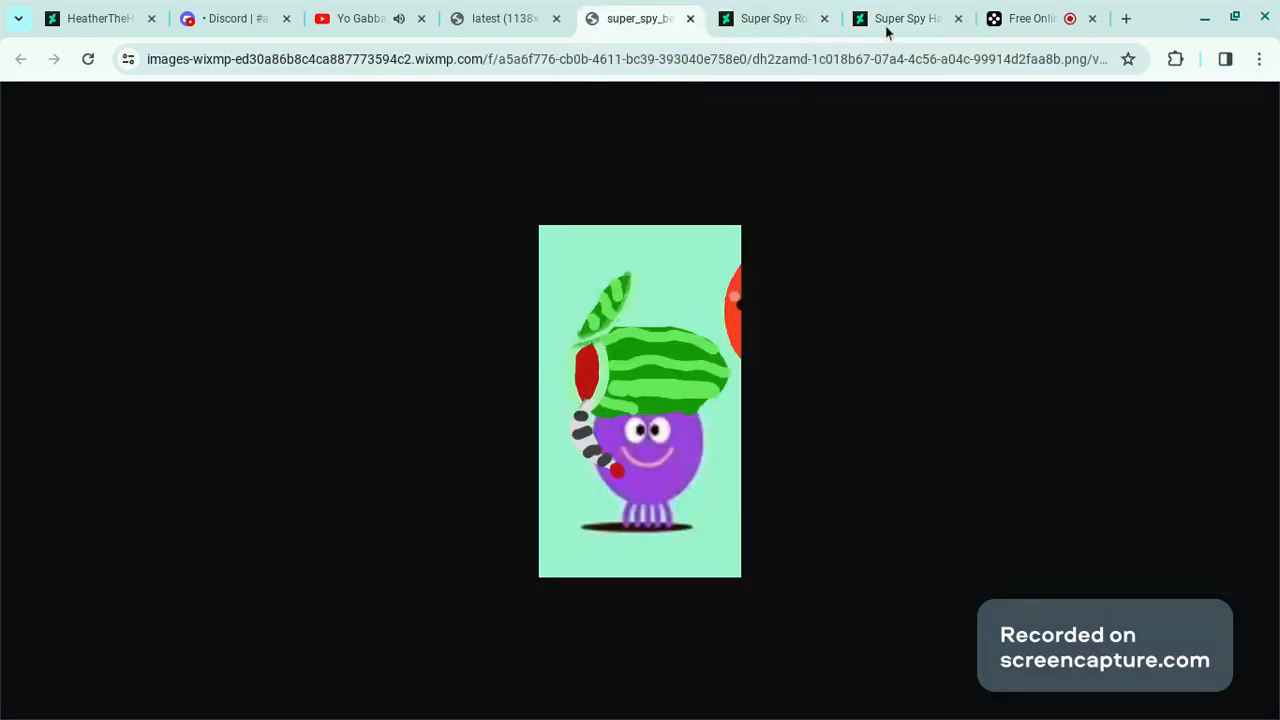
mouse_move(904, 18)
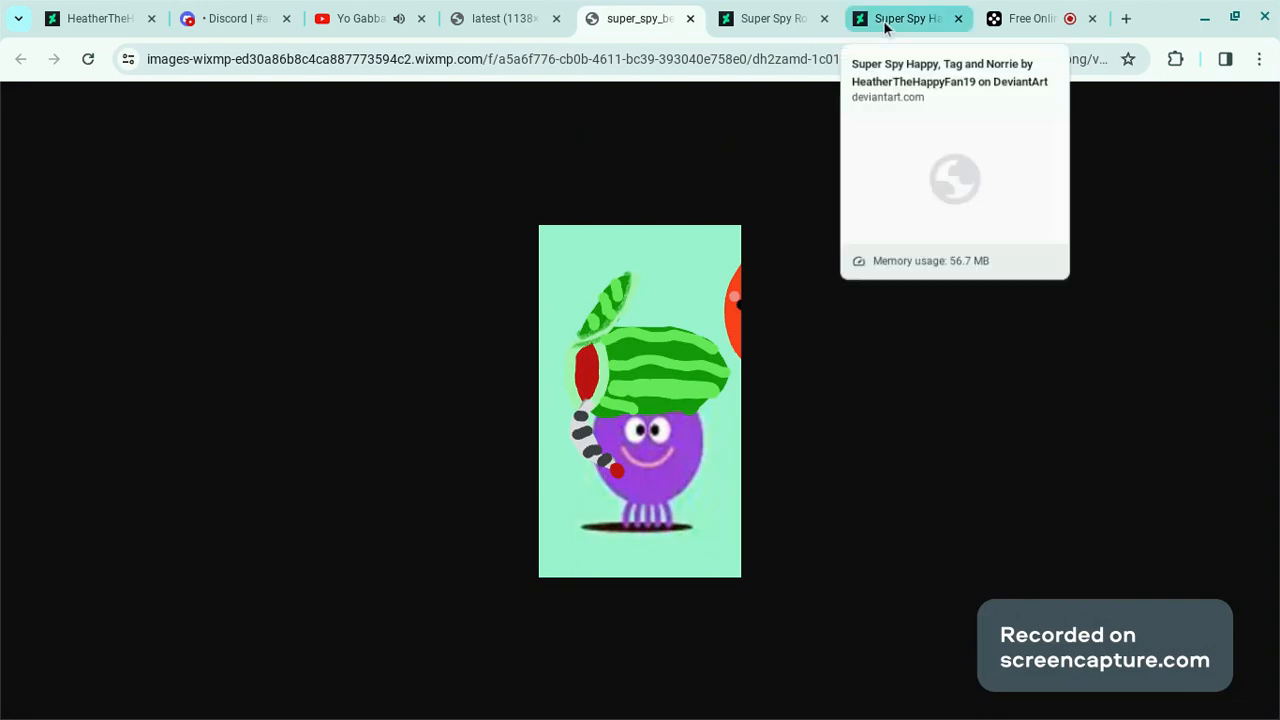
Settle on the Super Spy Happy, Tag and Norrie artwork after a brief look at Roly.
click(904, 18)
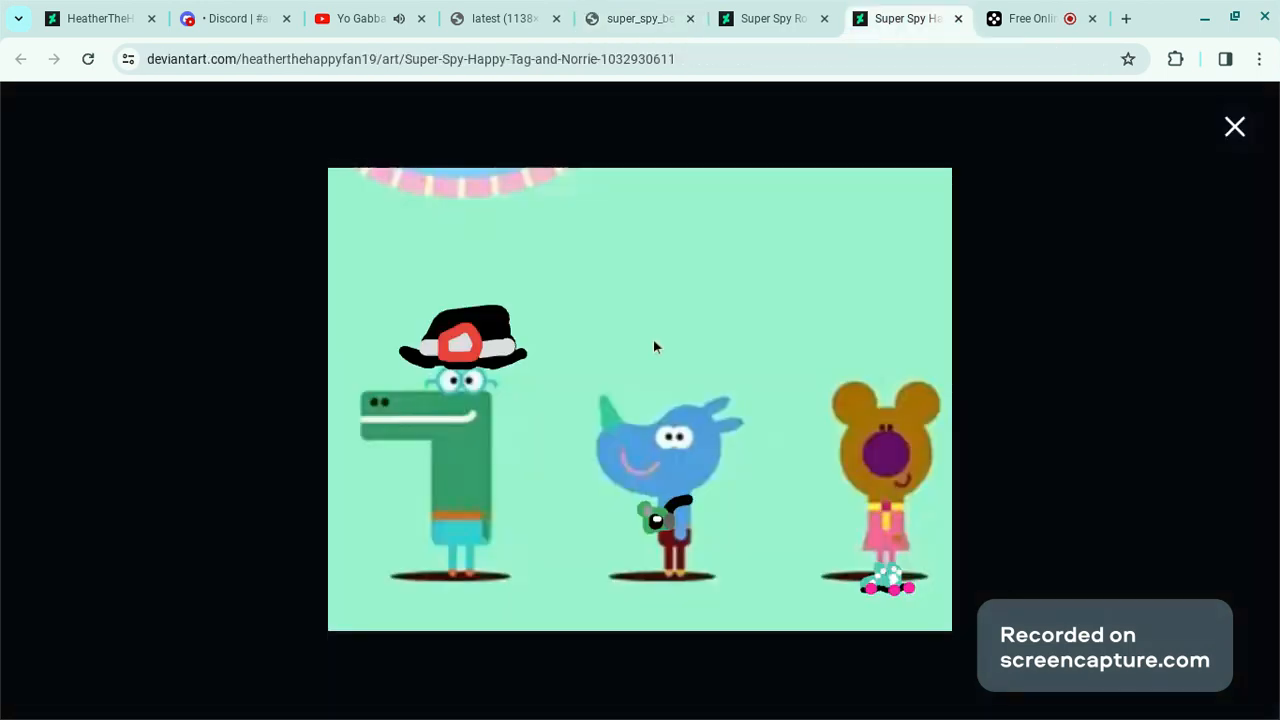
mouse_move(684, 550)
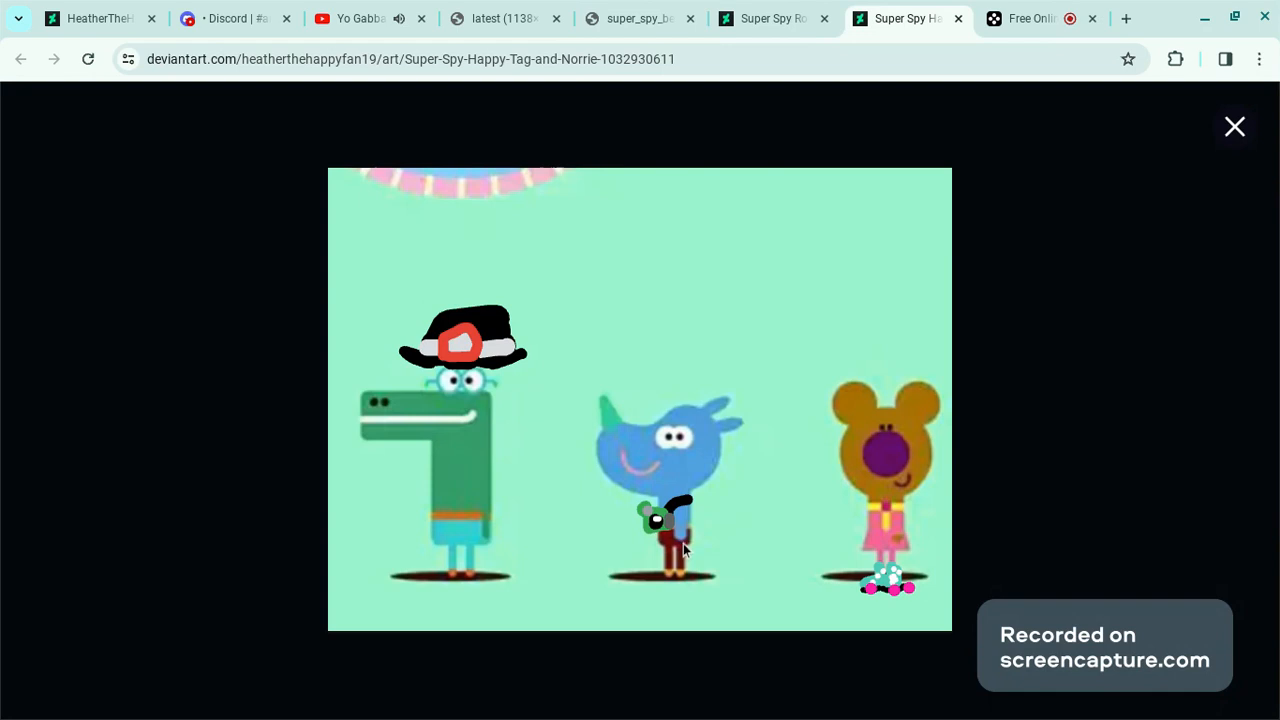
mouse_move(800, 568)
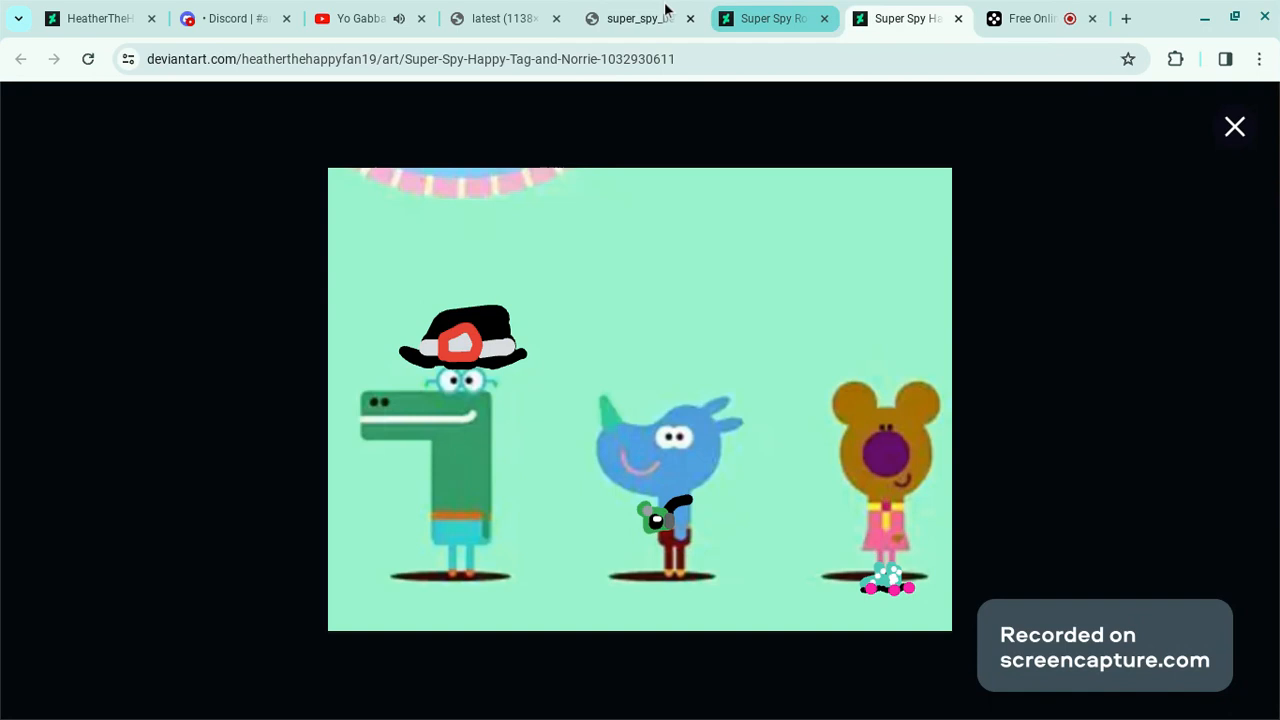
mouse_move(640, 18)
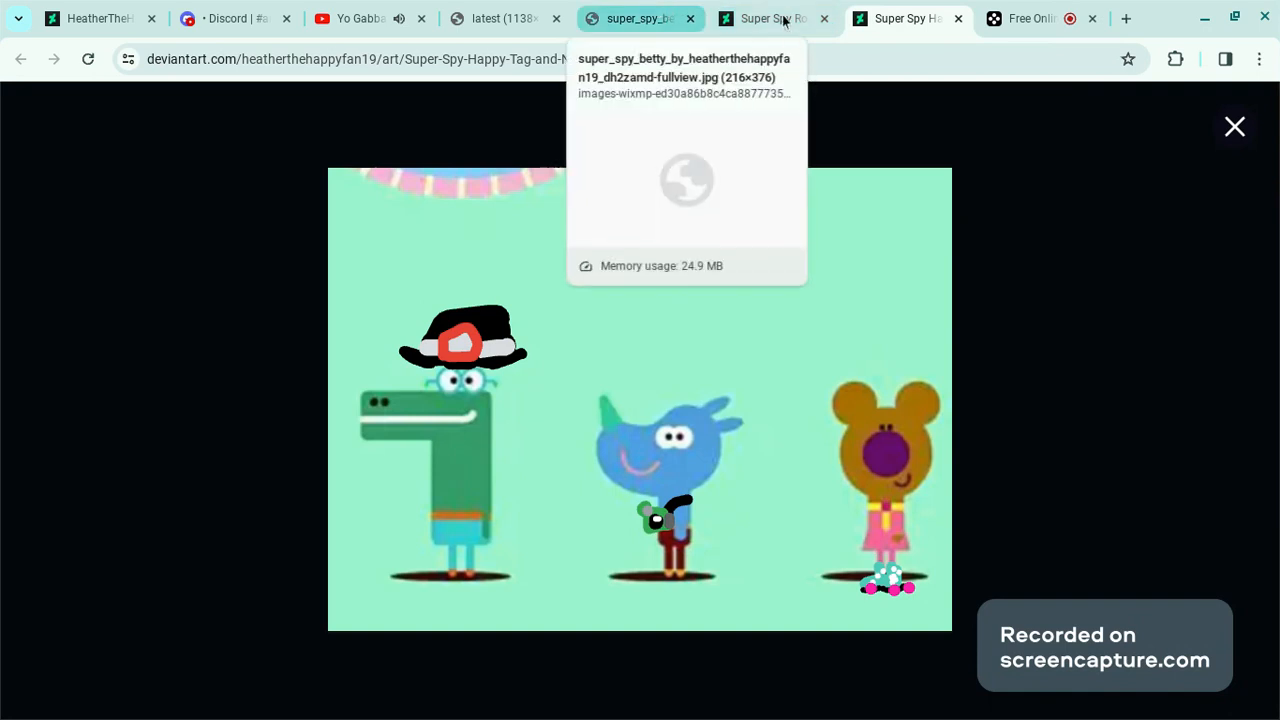
click(776, 18)
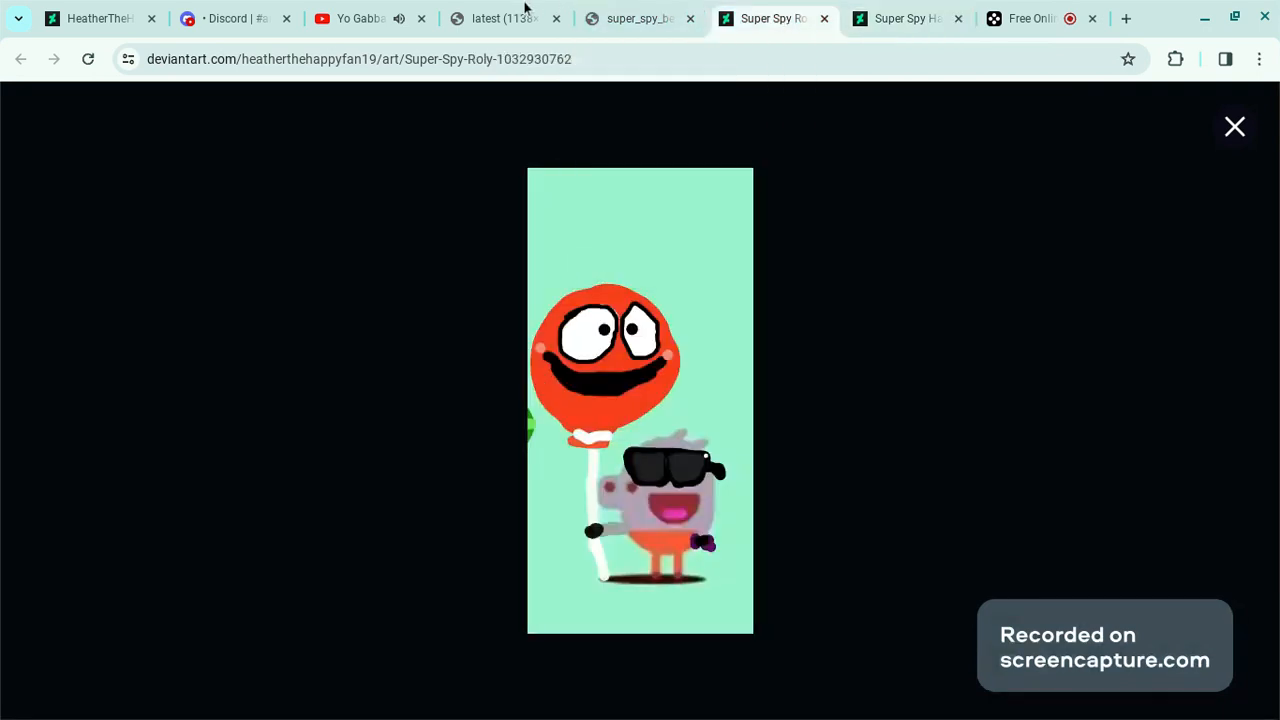
click(904, 18)
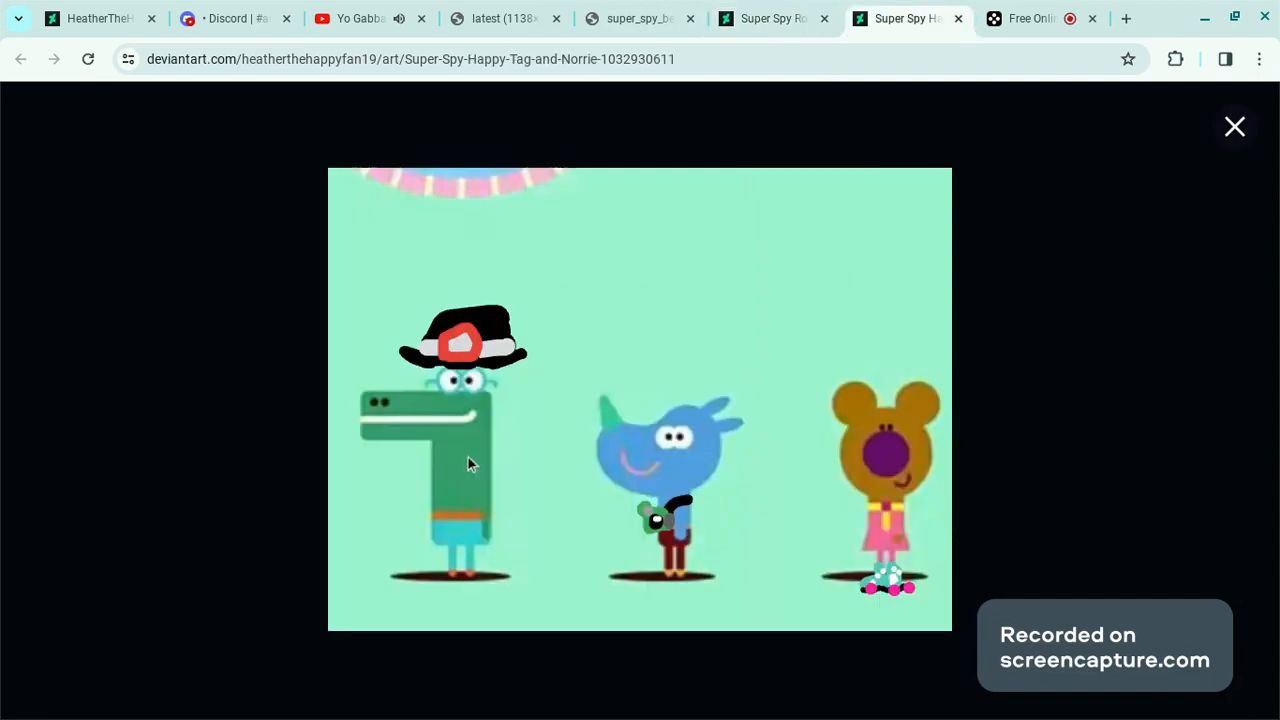
mouse_move(500, 18)
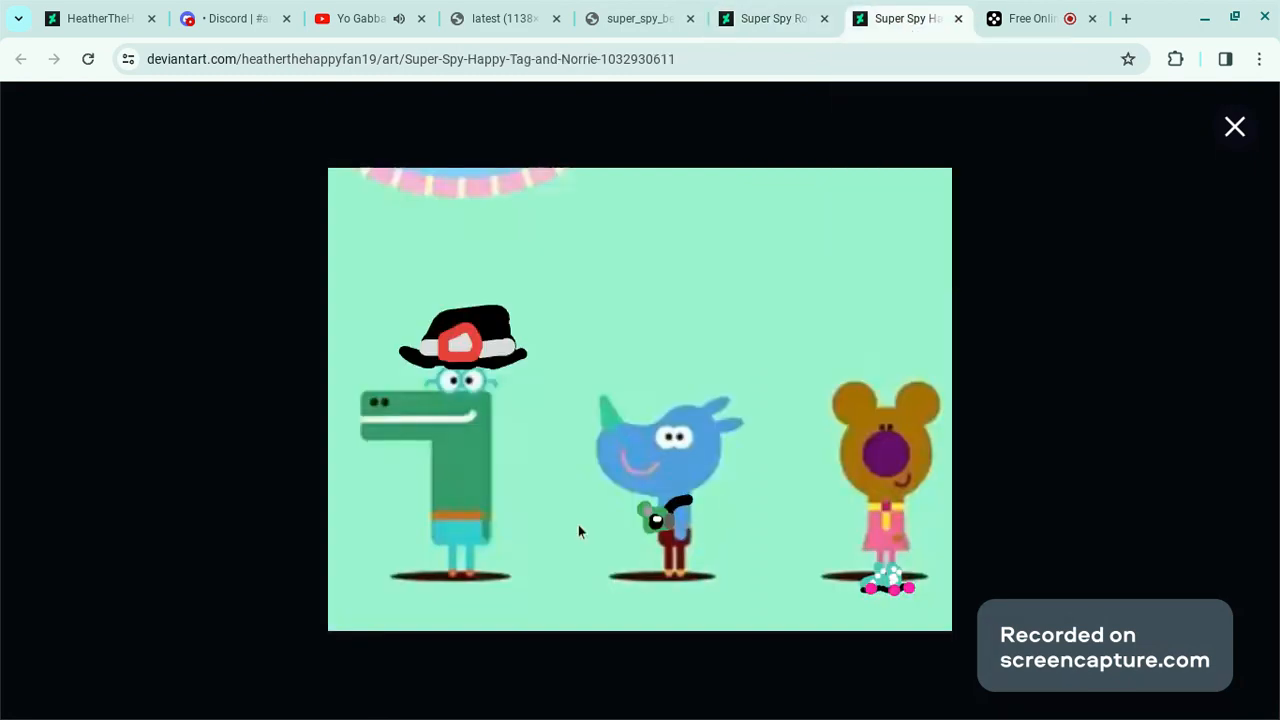
mouse_move(440, 478)
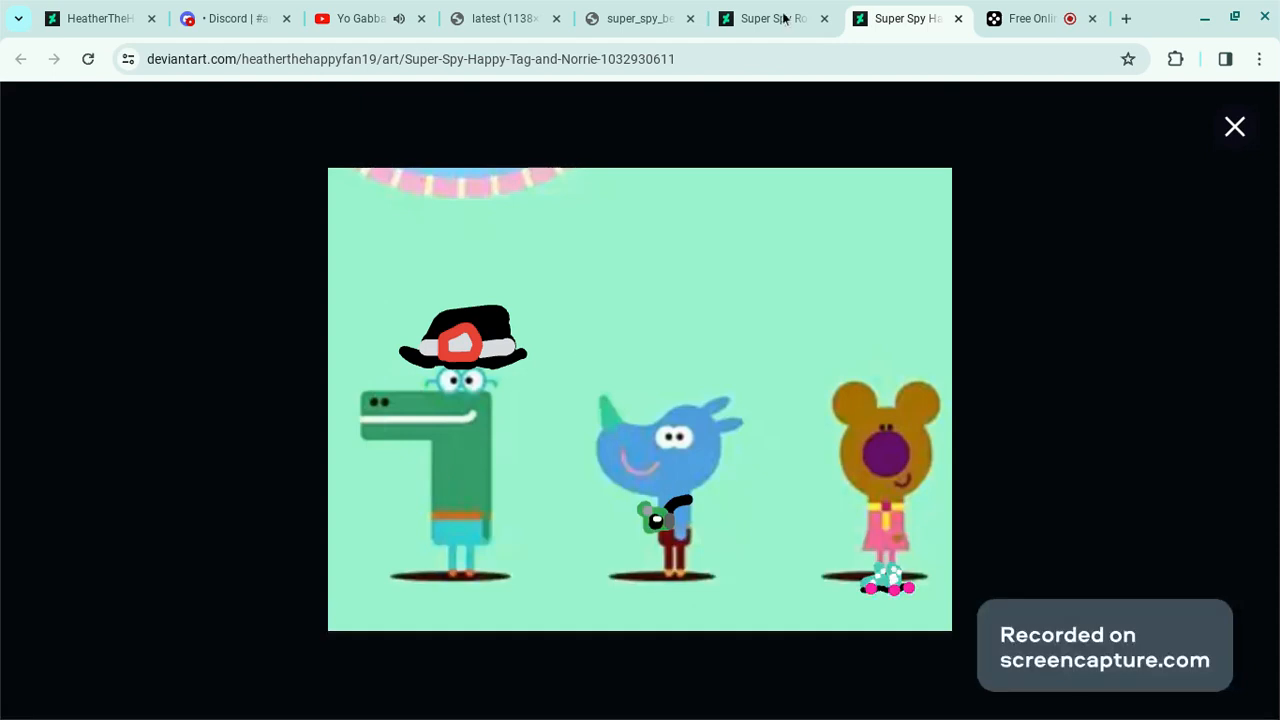
click(770, 18)
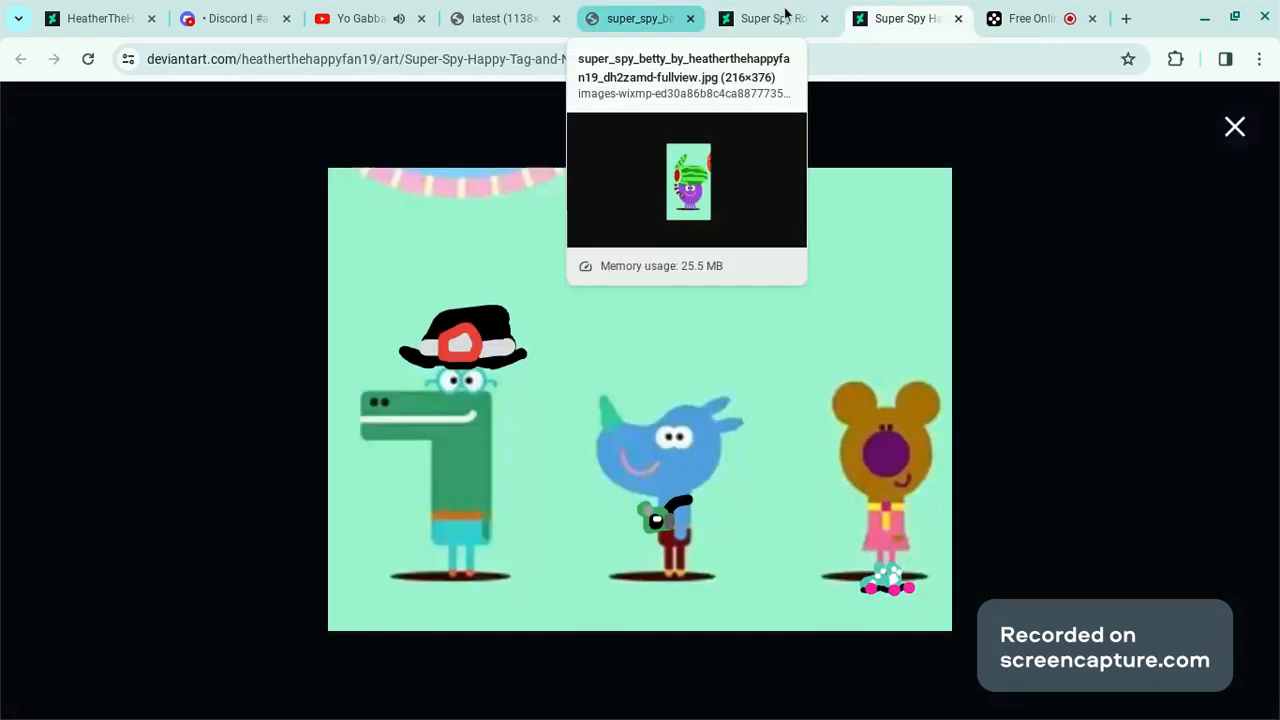
mouse_move(776, 18)
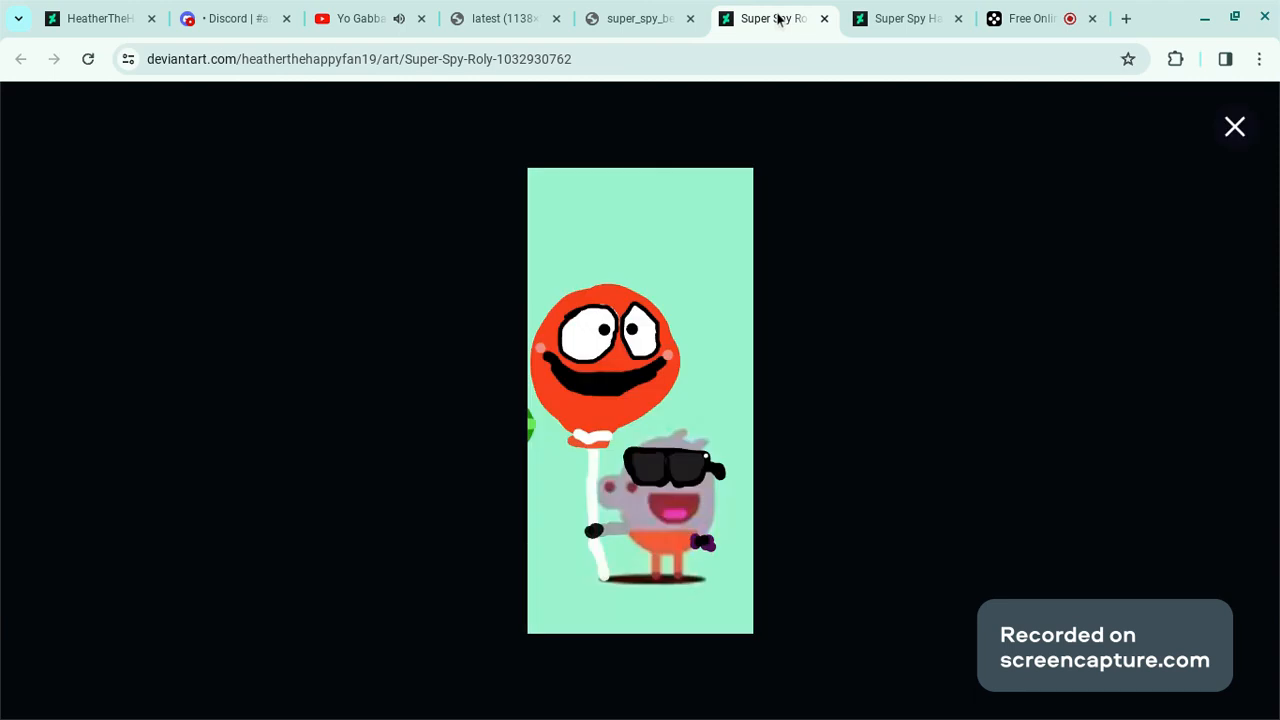
click(904, 18)
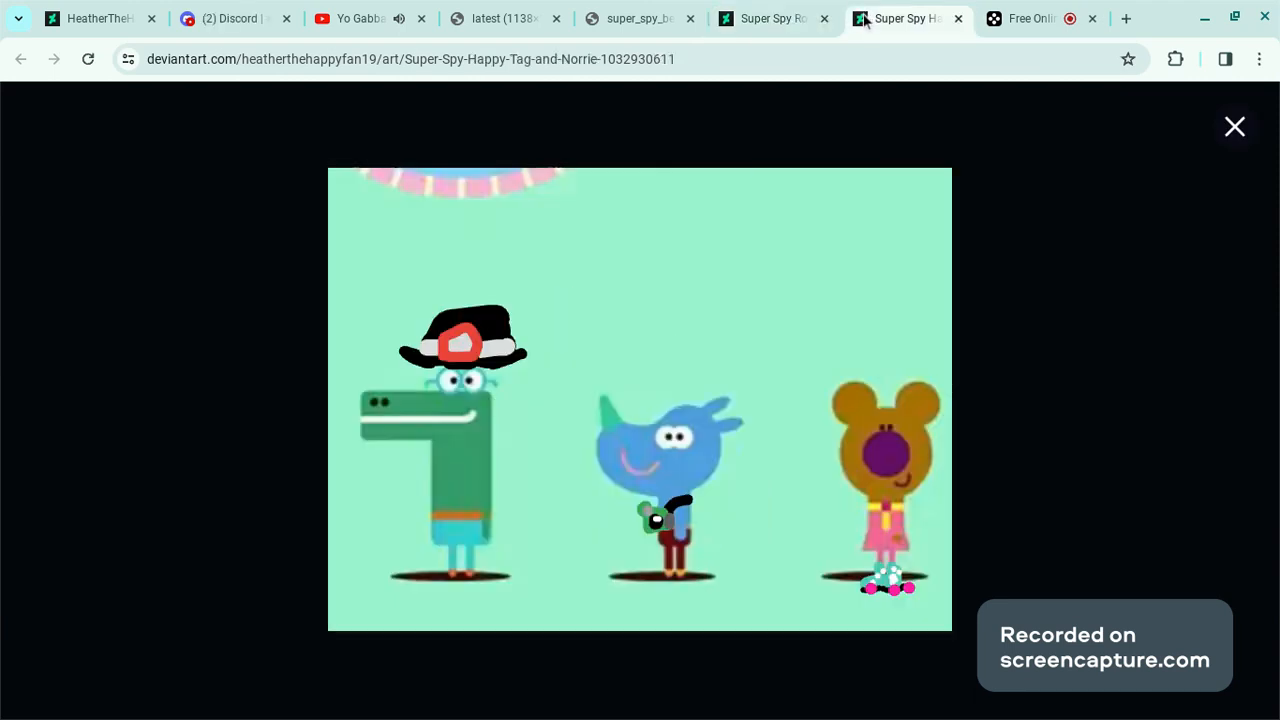
mouse_move(504, 18)
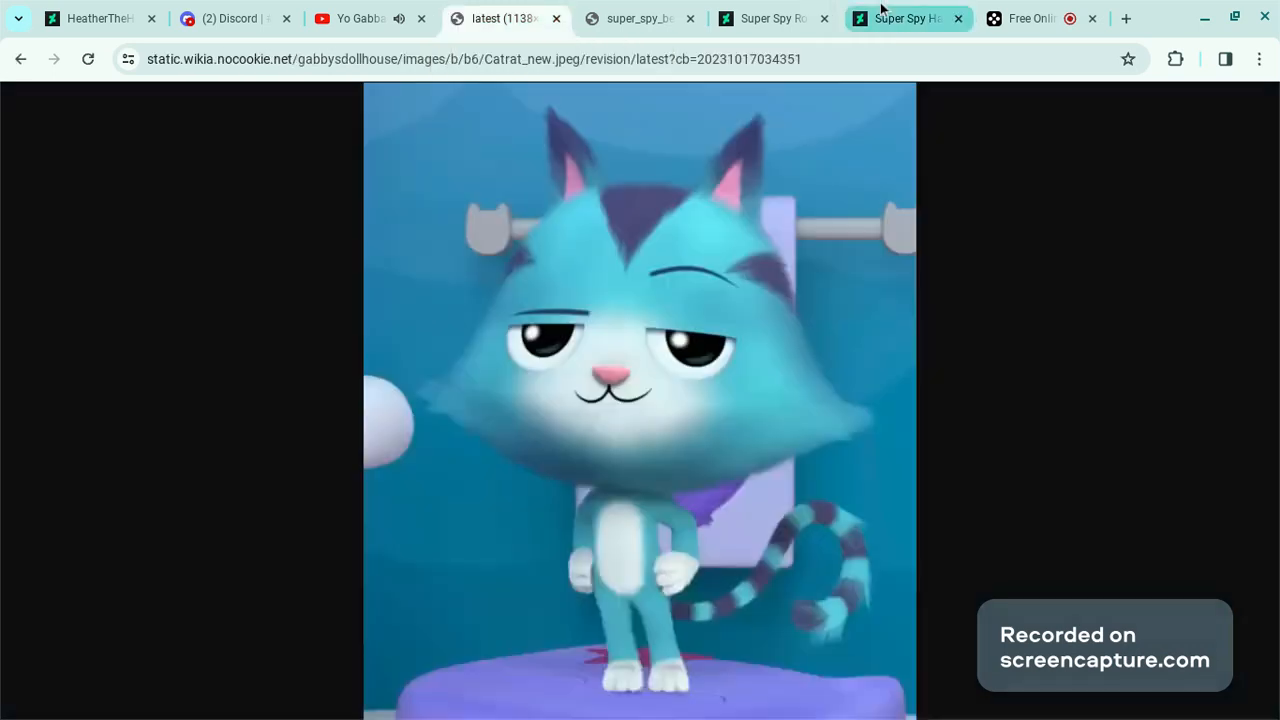
mouse_move(904, 18)
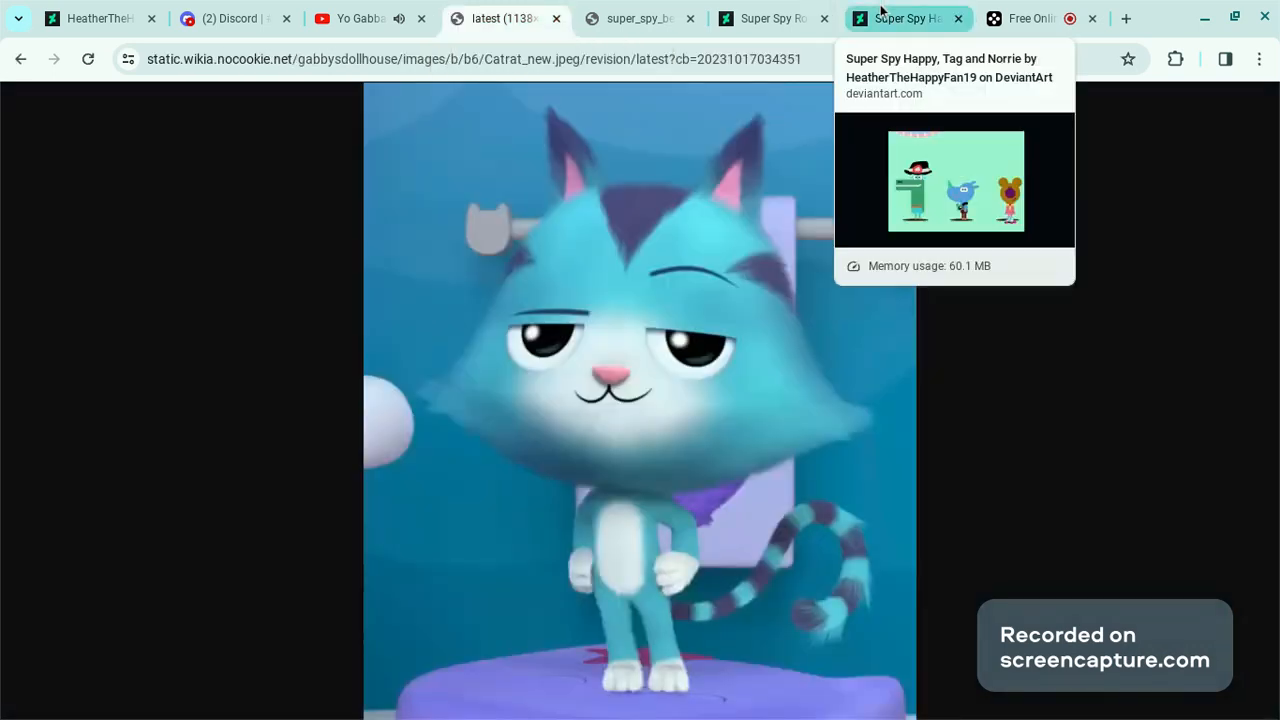
click(904, 18)
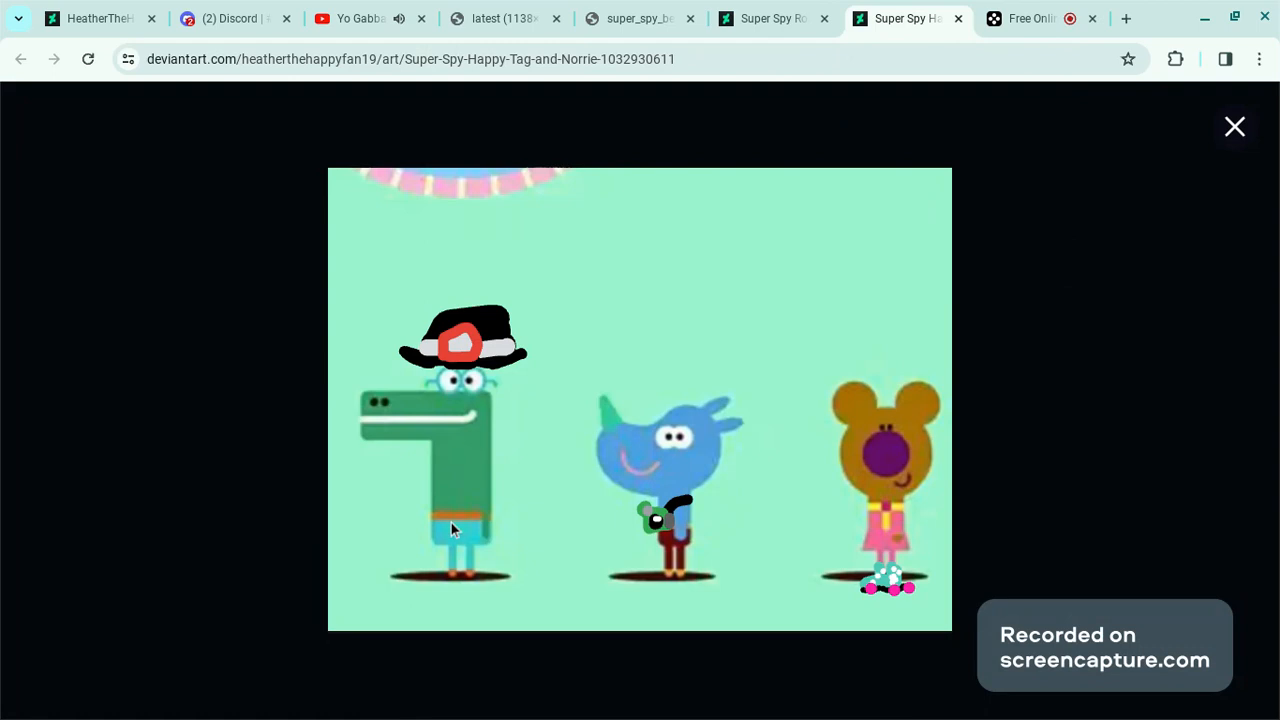
mouse_move(688, 16)
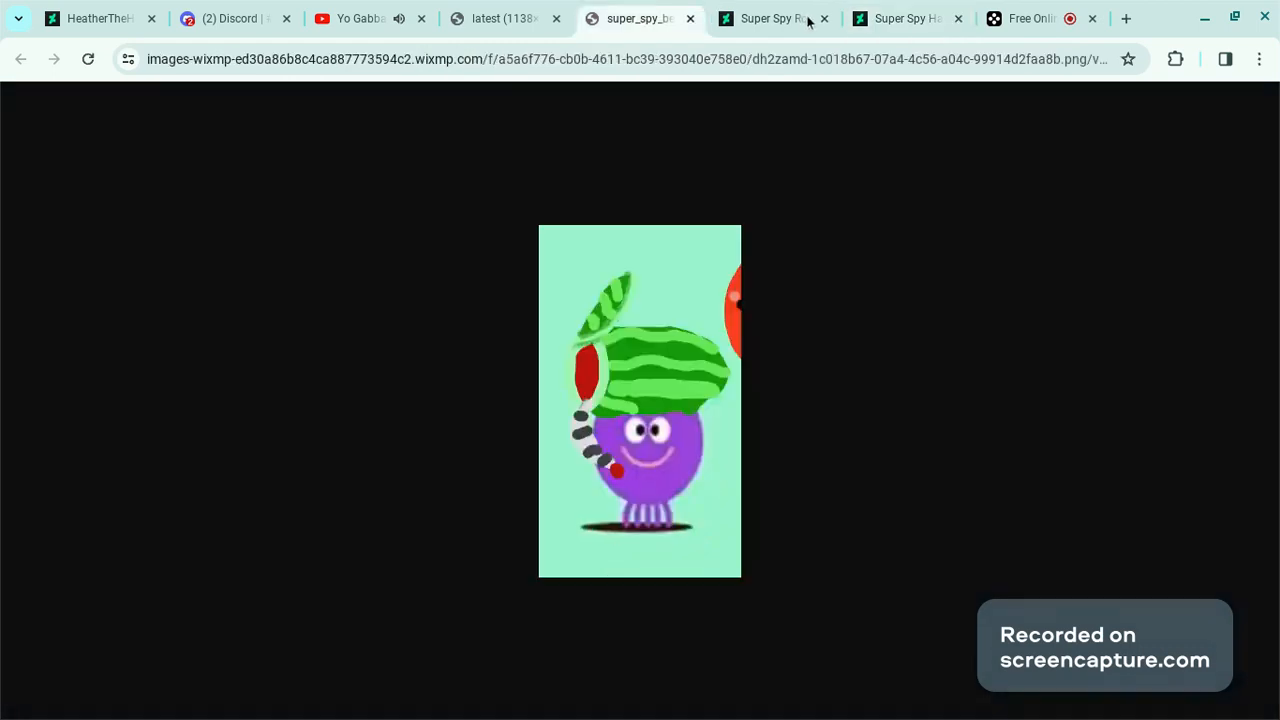
click(770, 18)
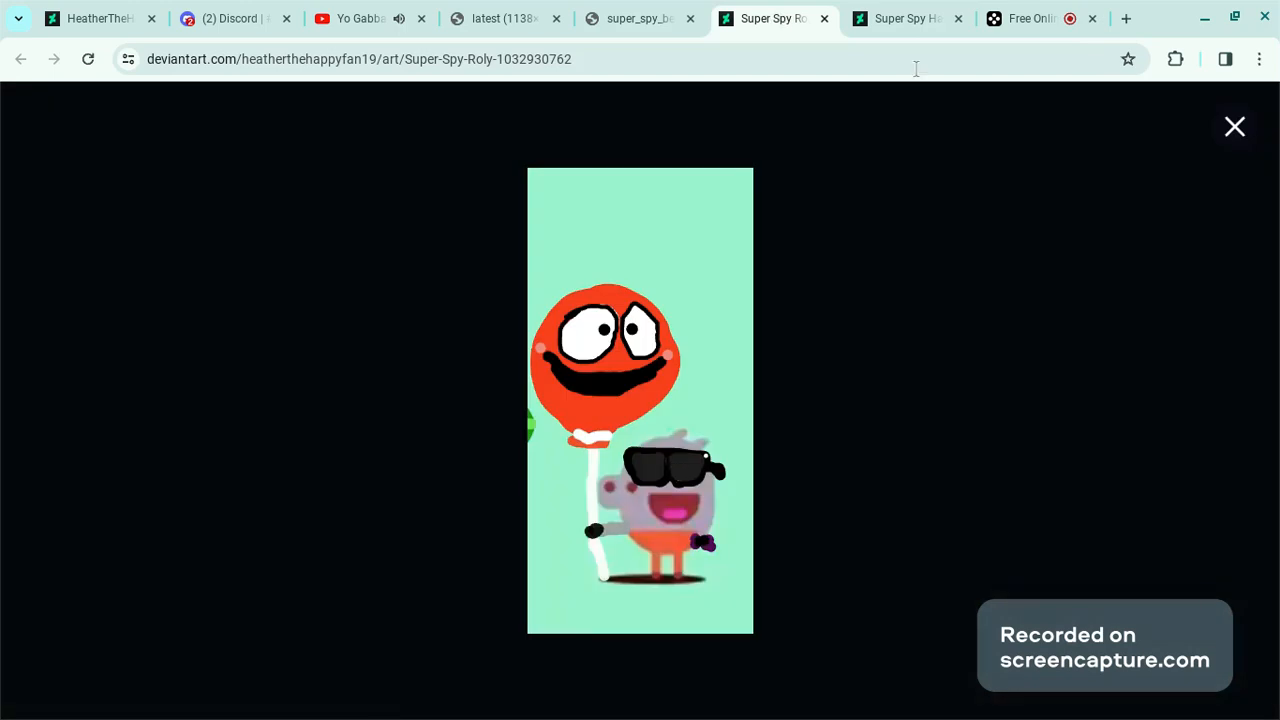
click(904, 18)
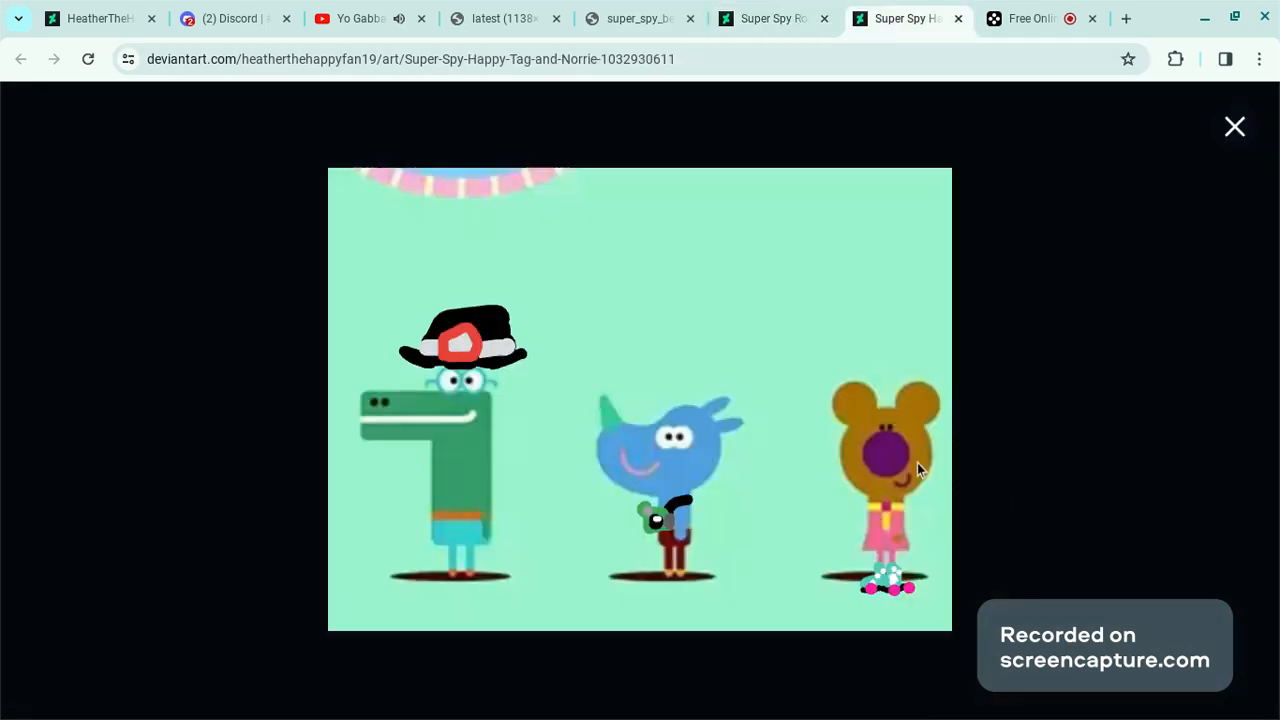
mouse_move(430, 470)
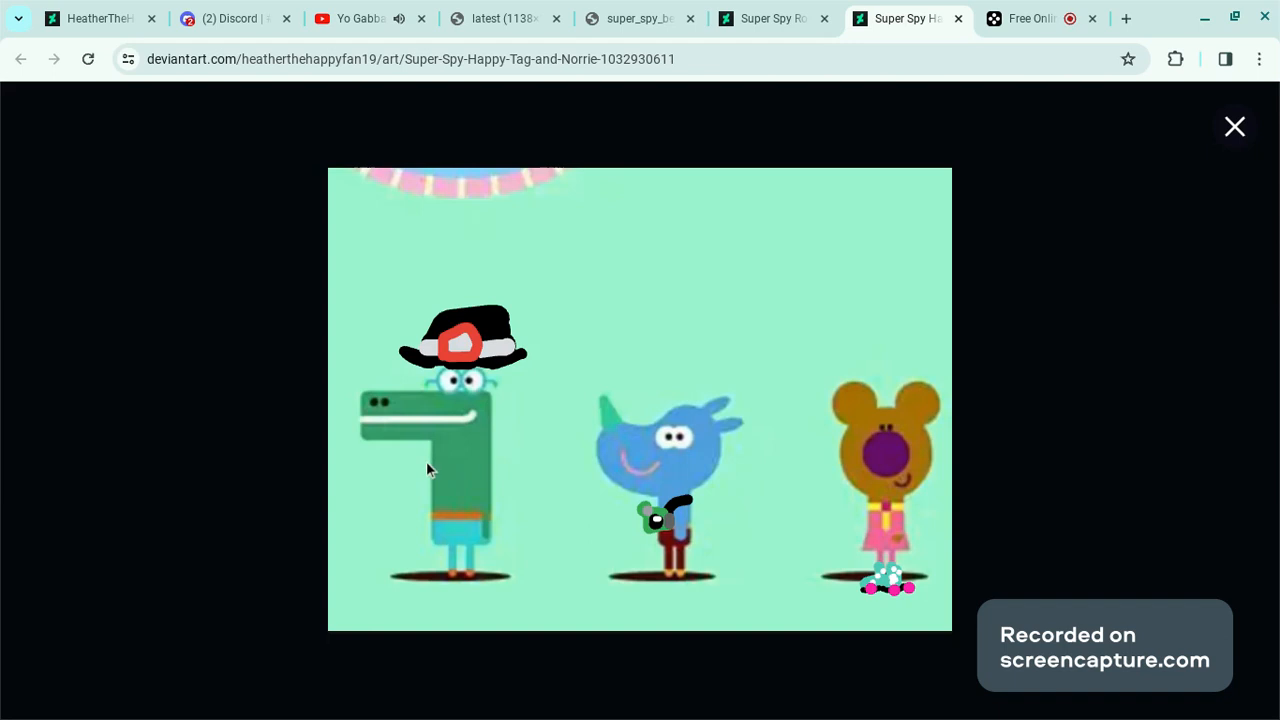